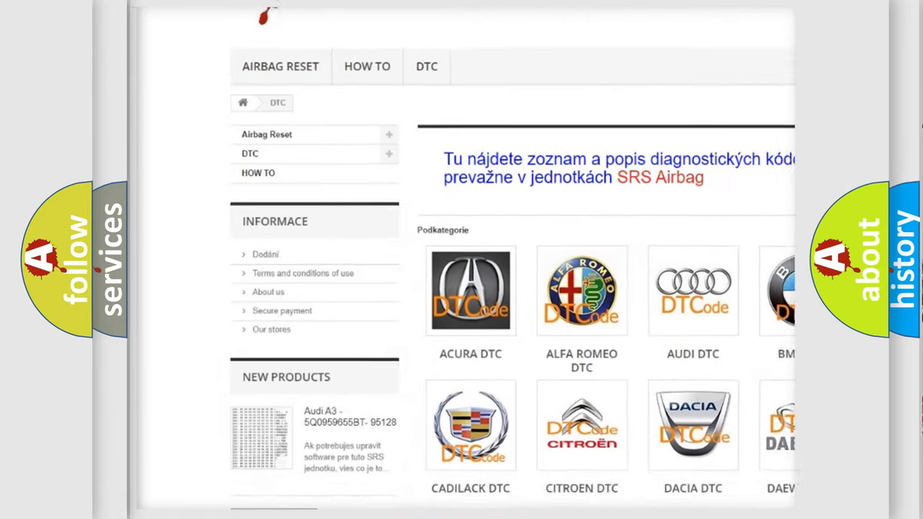
scroll("down", 3)
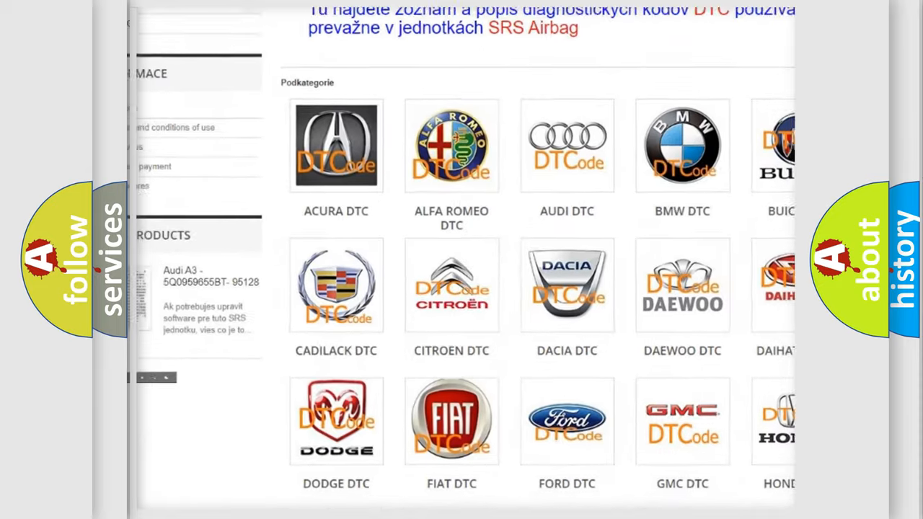
scroll("down", 3)
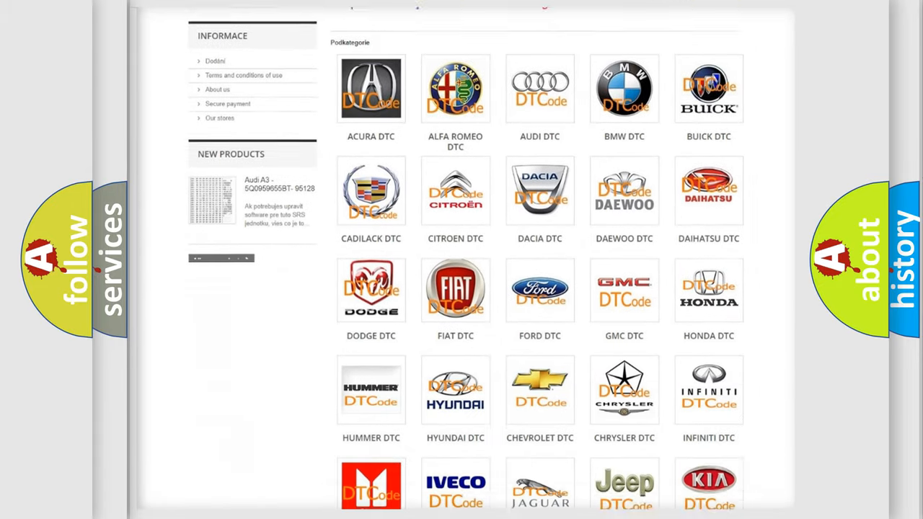
scroll("down", 3)
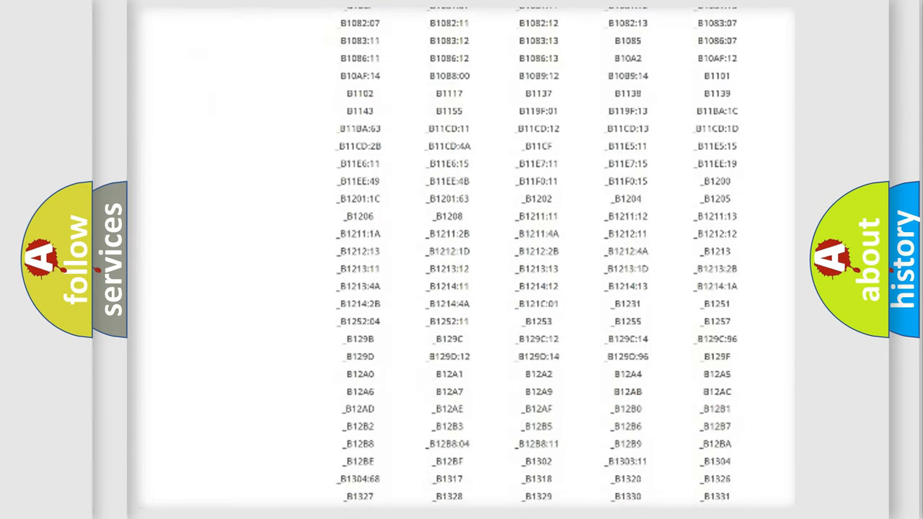
scroll("down", 3)
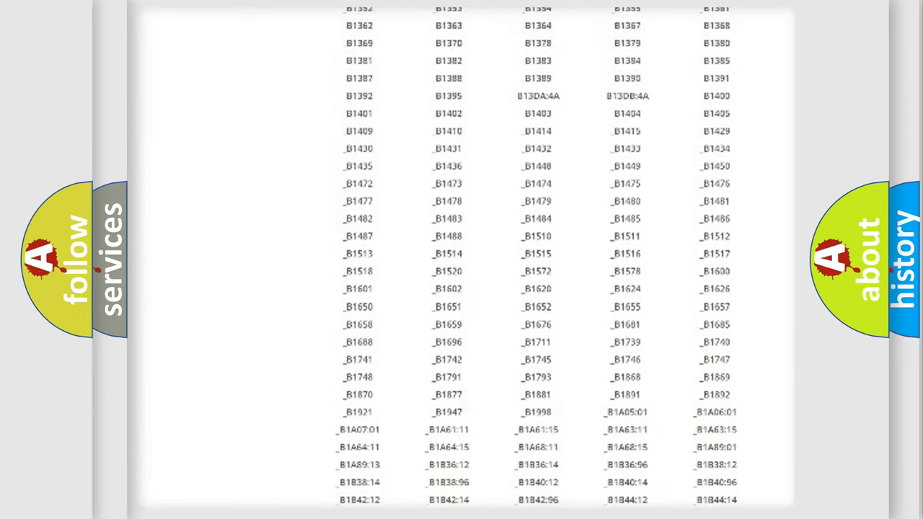